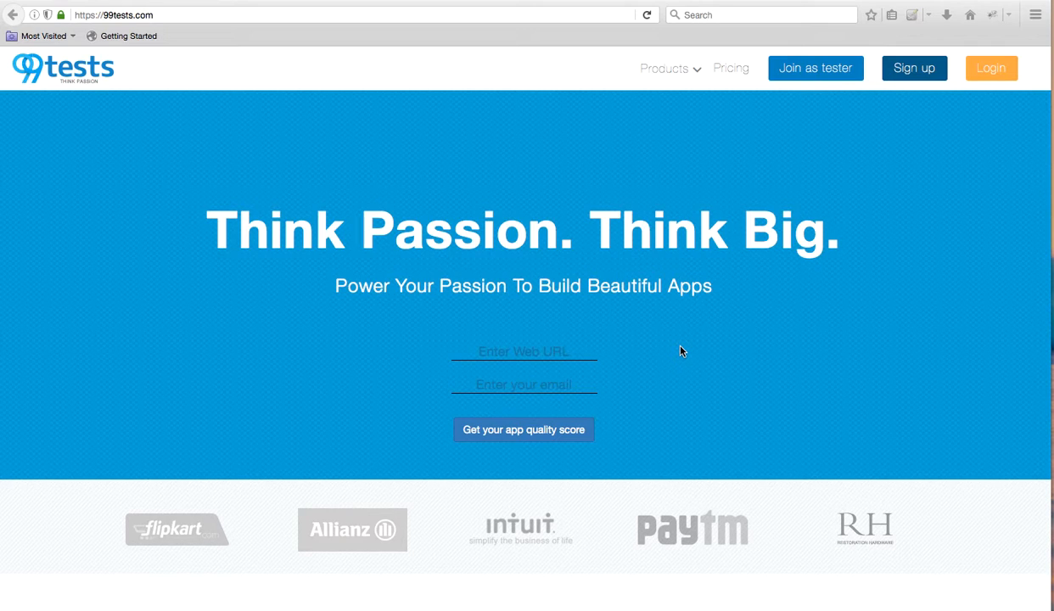
pyautogui.moveTo(873, 79)
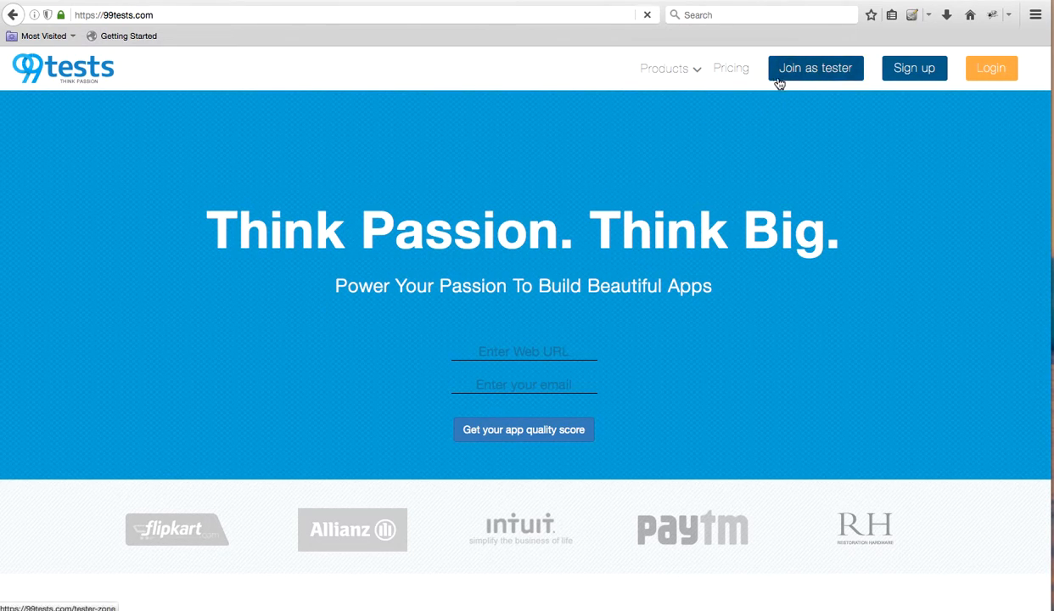
# Start joining 99tests and choose the 'I am a tester' sign-up option
pyautogui.click(814, 68)
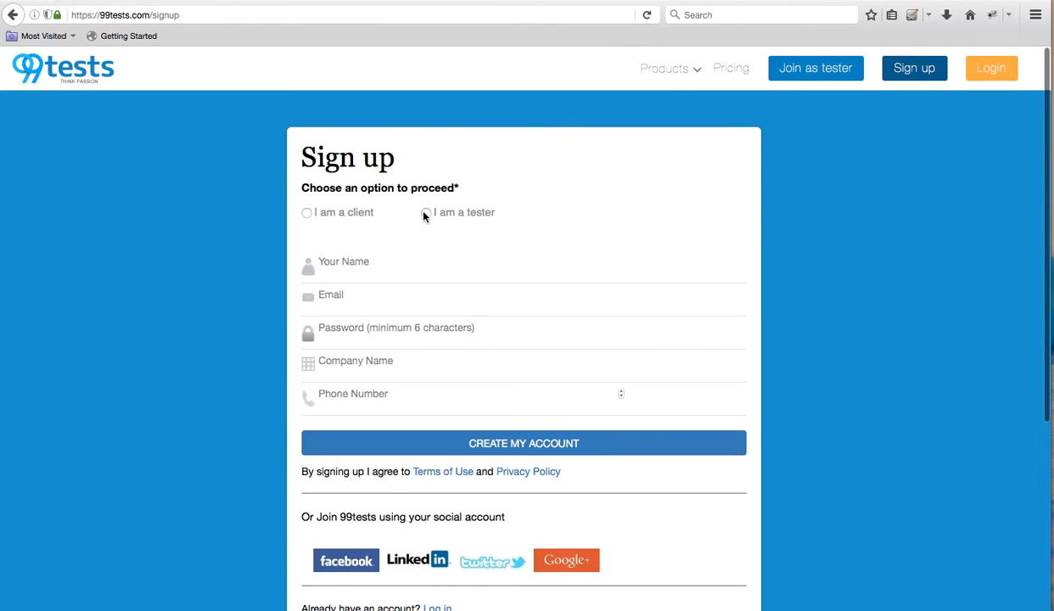
pyautogui.click(425, 212)
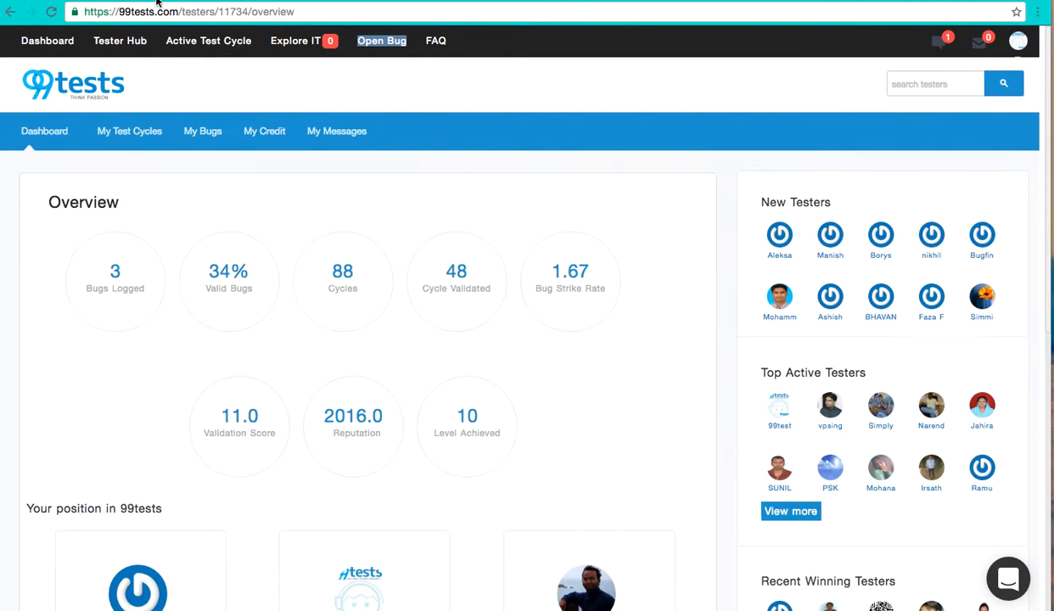
pyautogui.moveTo(312, 273)
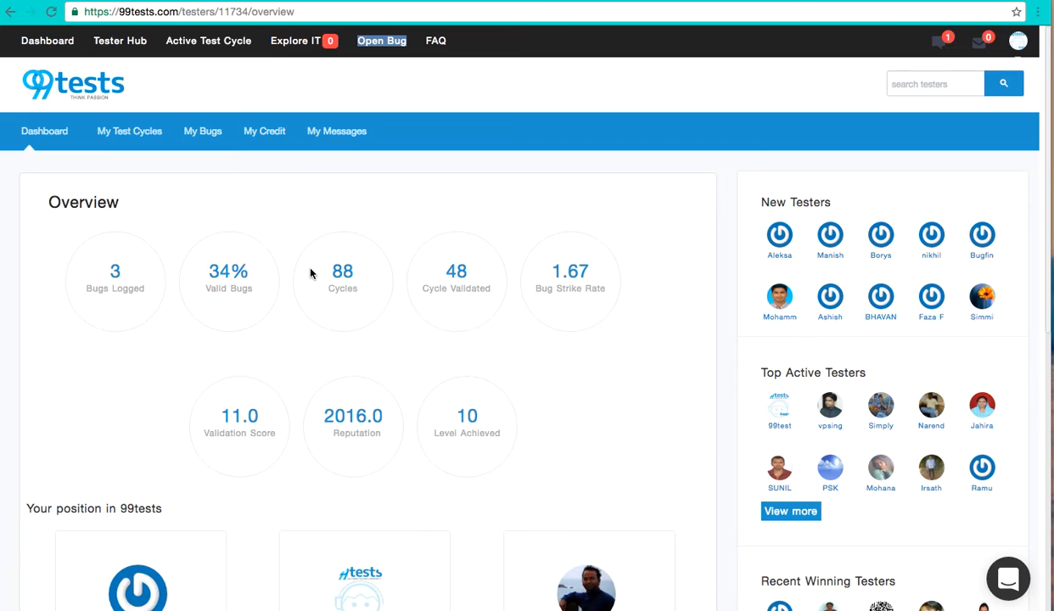
# Scroll through the dashboard's Overview, Your position in 99tests and Skill Analysis sections
pyautogui.scroll(-3)
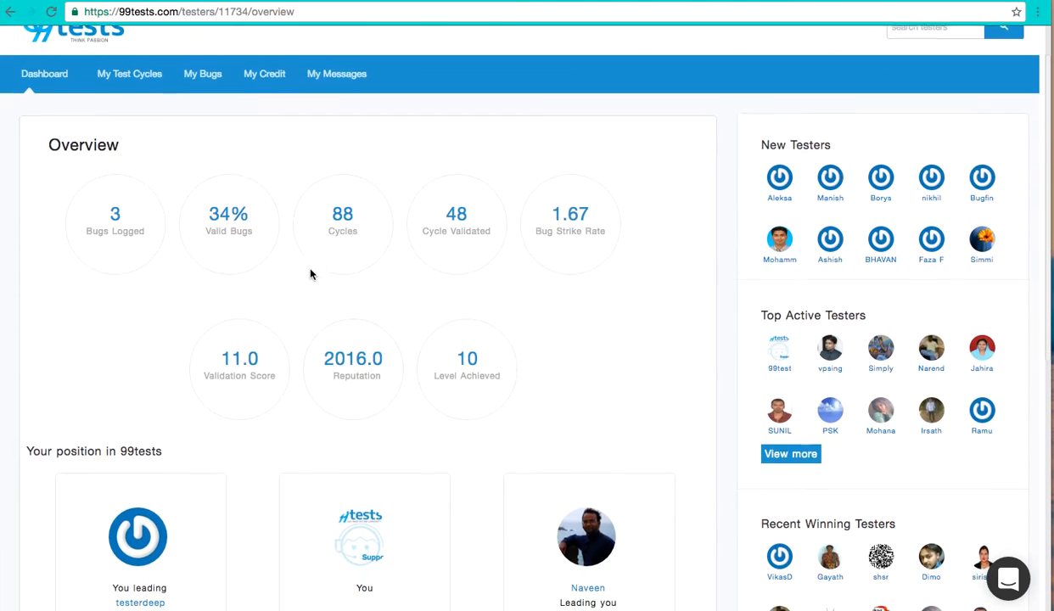
pyautogui.scroll(-3)
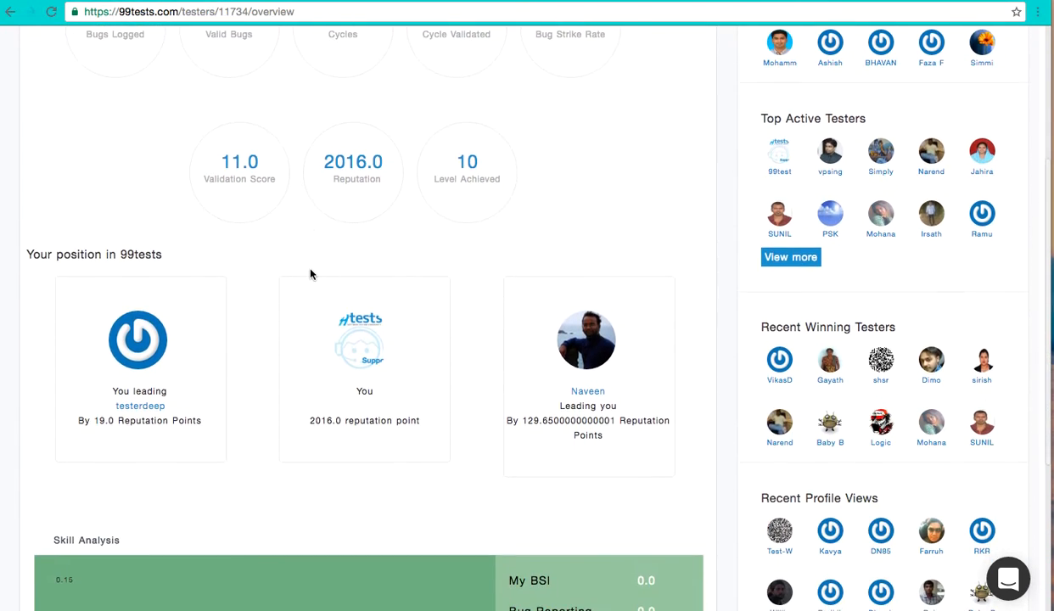
pyautogui.scroll(-3)
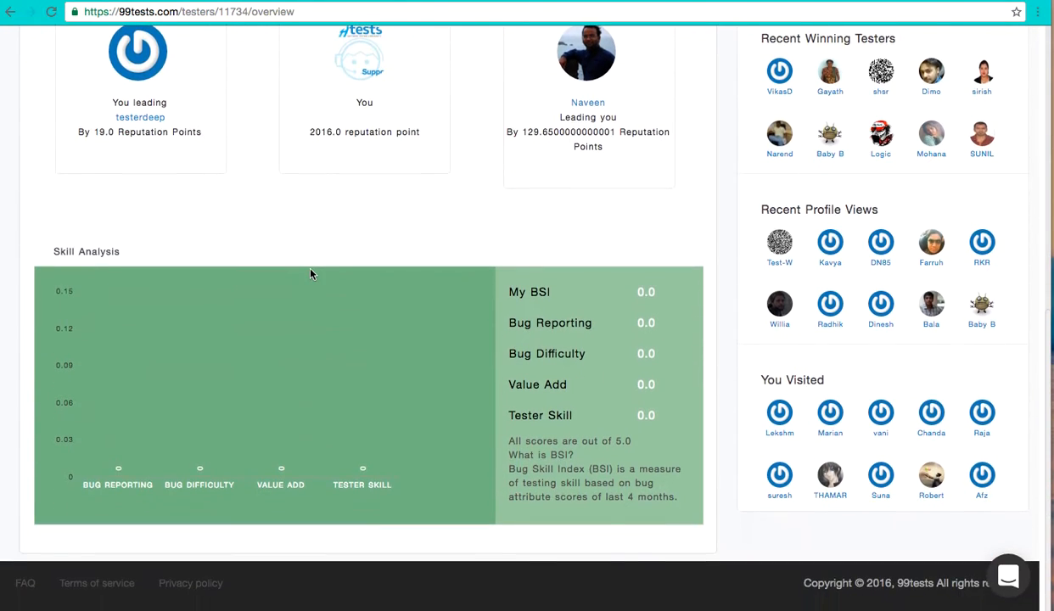
pyautogui.scroll(3)
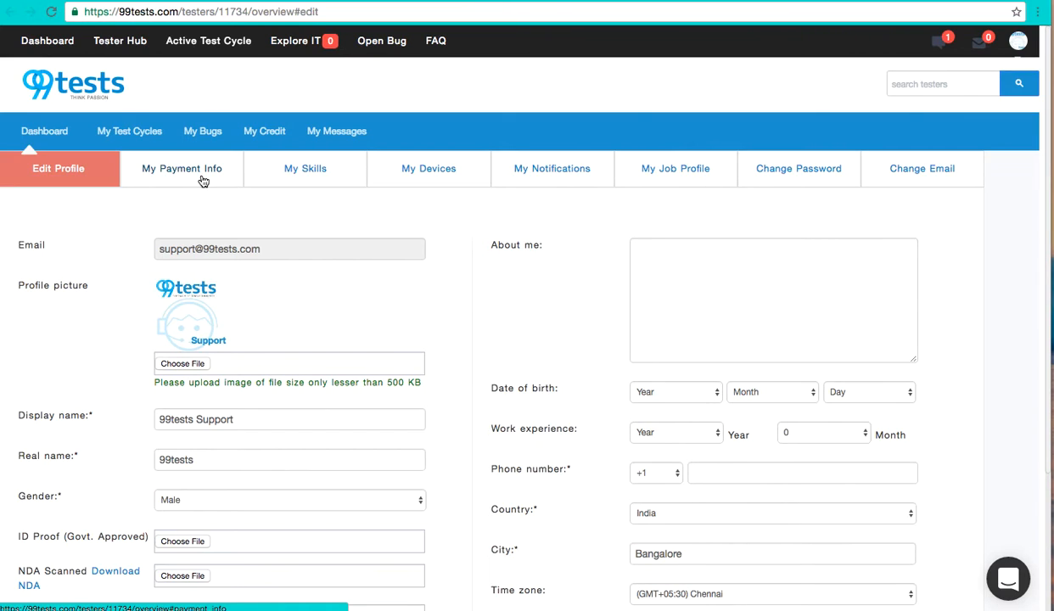
pyautogui.moveTo(259, 115)
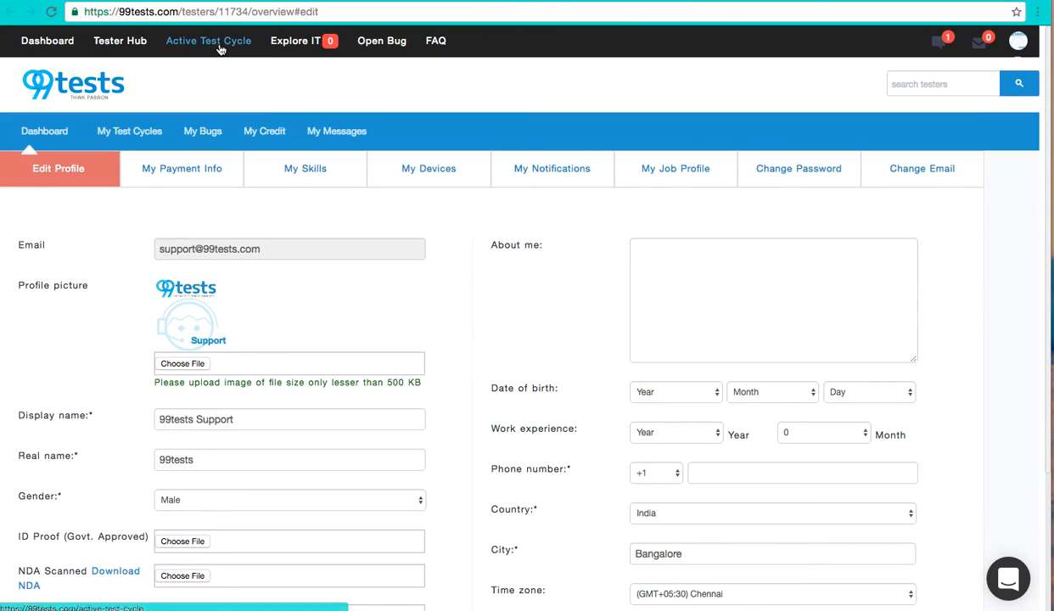
pyautogui.moveTo(295, 41)
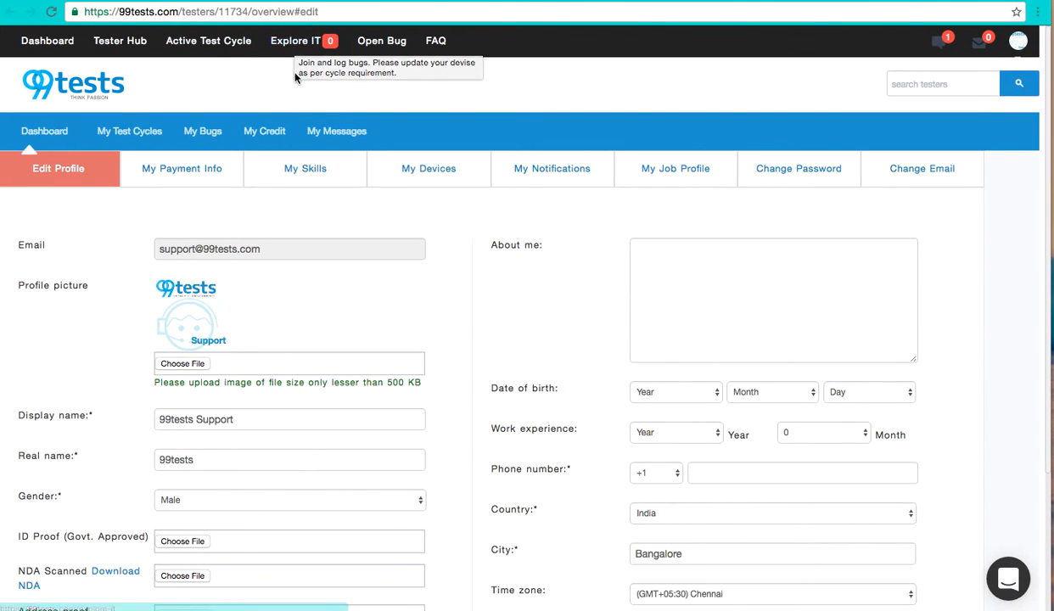
pyautogui.moveTo(371, 71)
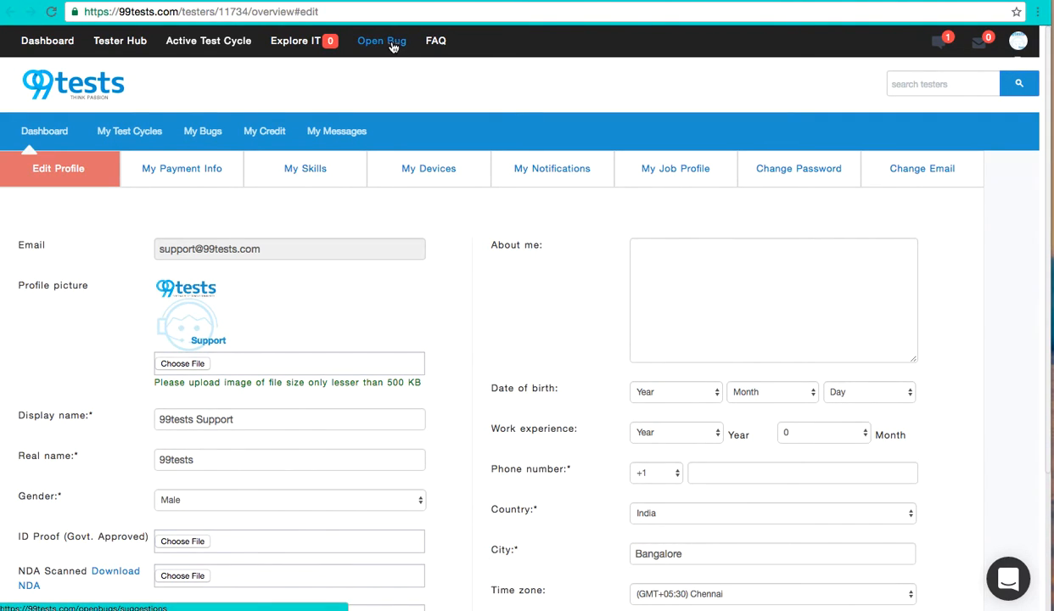
# Go to Open Bug and pick 'Add Bugs' for the 99tests app
pyautogui.click(381, 41)
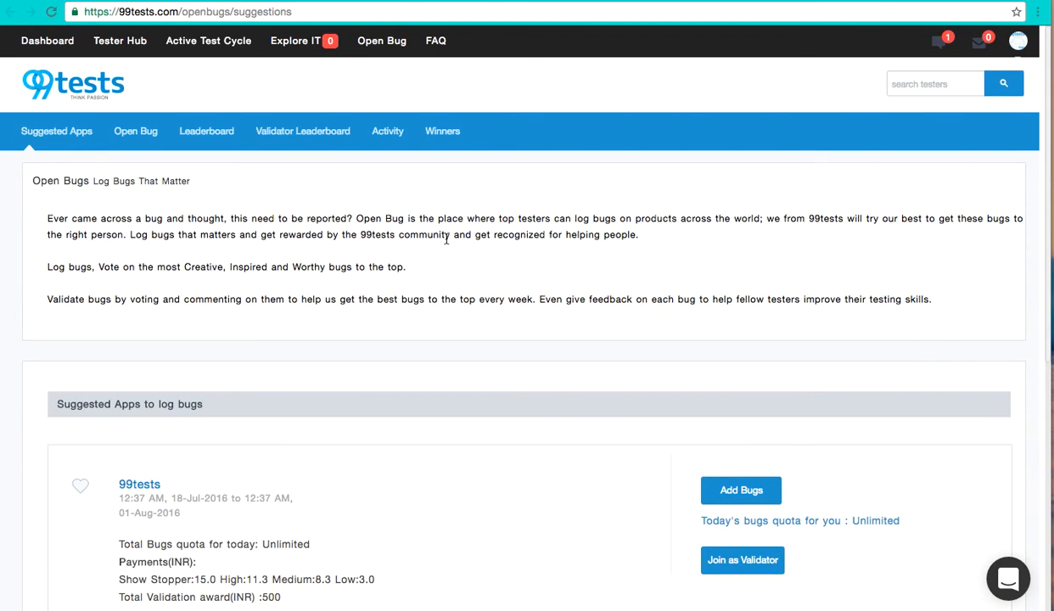
pyautogui.scroll(-3)
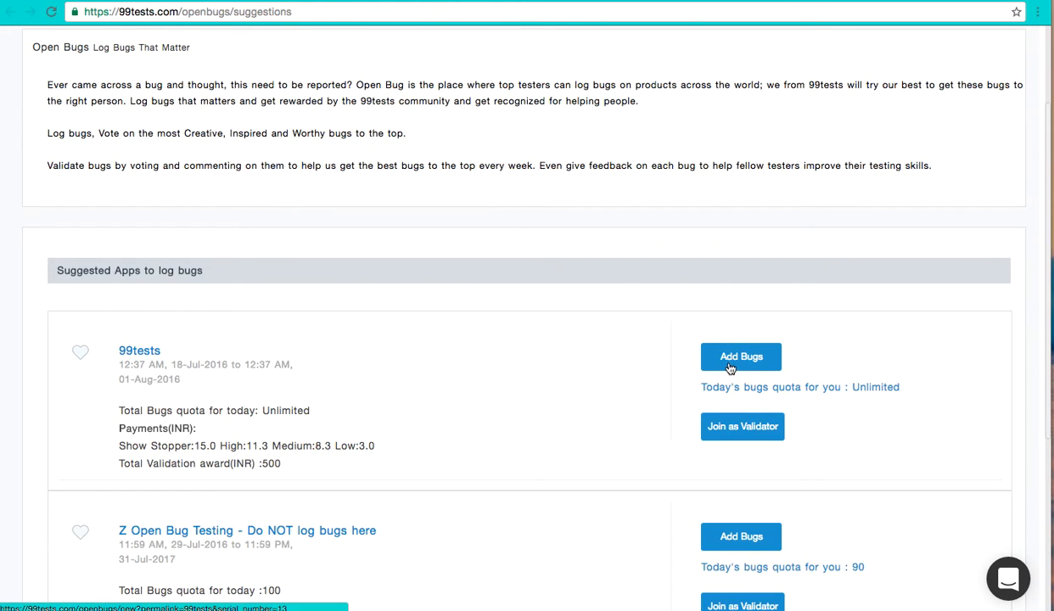
pyautogui.click(740, 356)
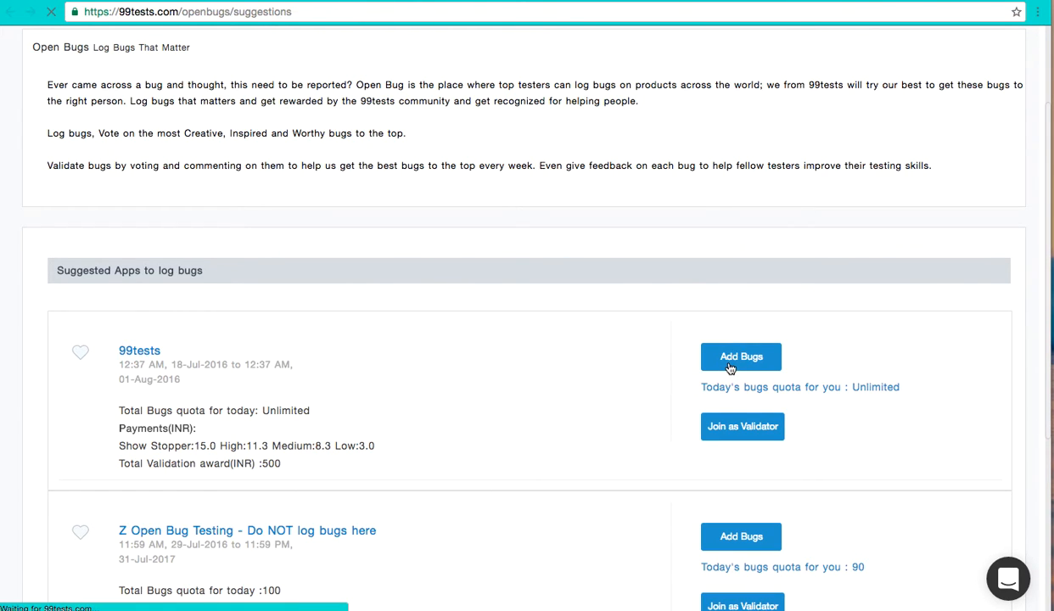
# Open the 99tests bug report form and scroll through its empty title, URL, description and device fields
pyautogui.click(741, 356)
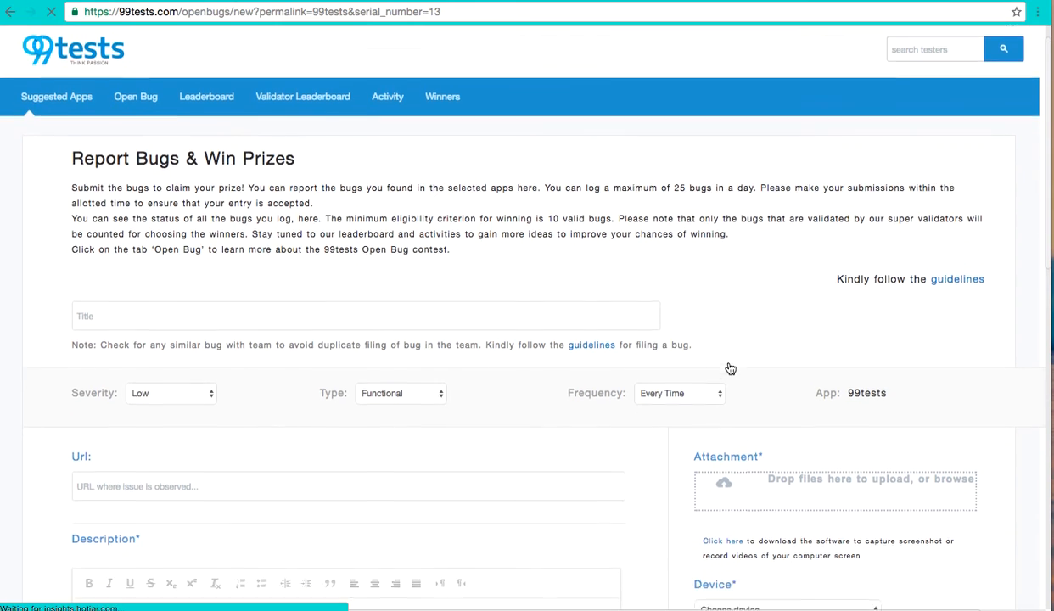
pyautogui.scroll(-3)
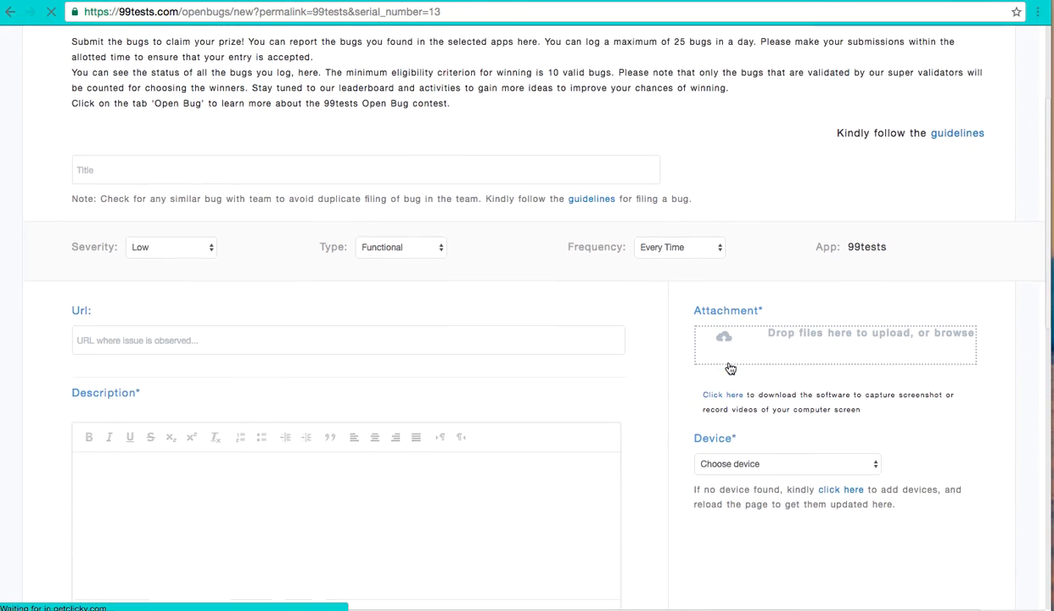
pyautogui.scroll(-3)
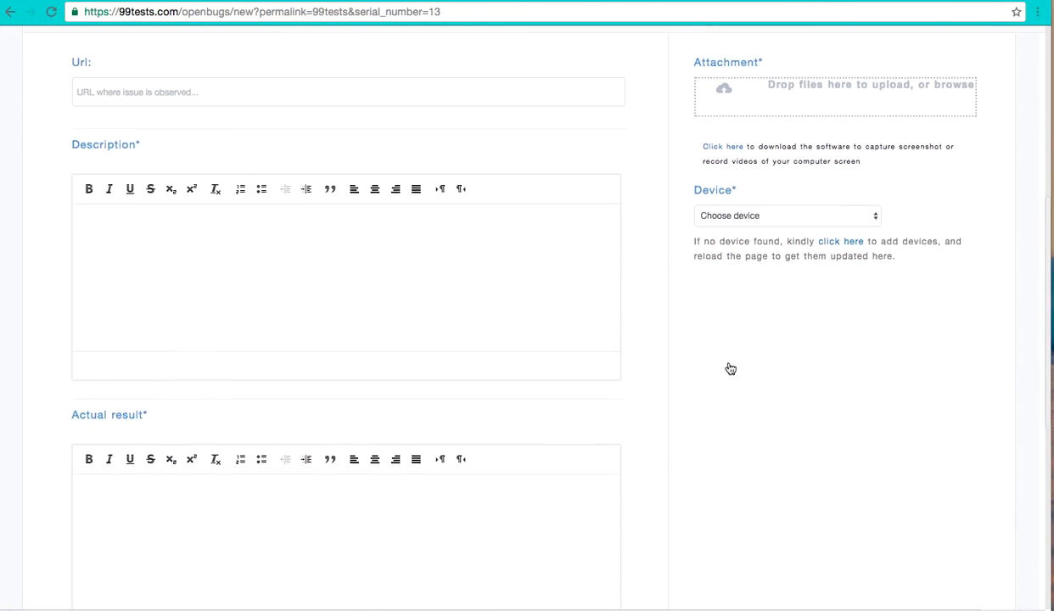
pyautogui.scroll(3)
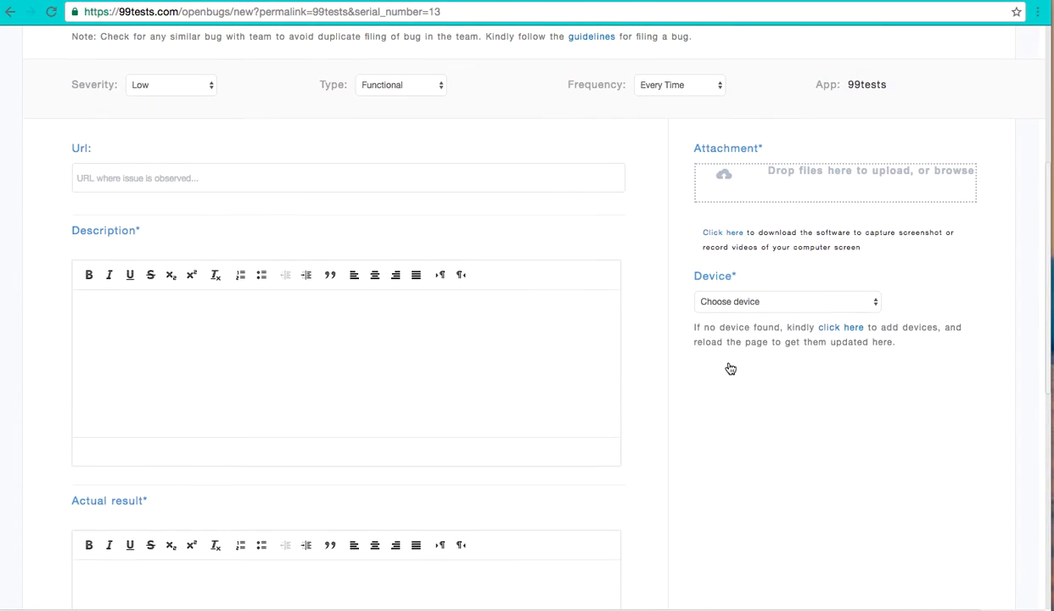
pyautogui.scroll(3)
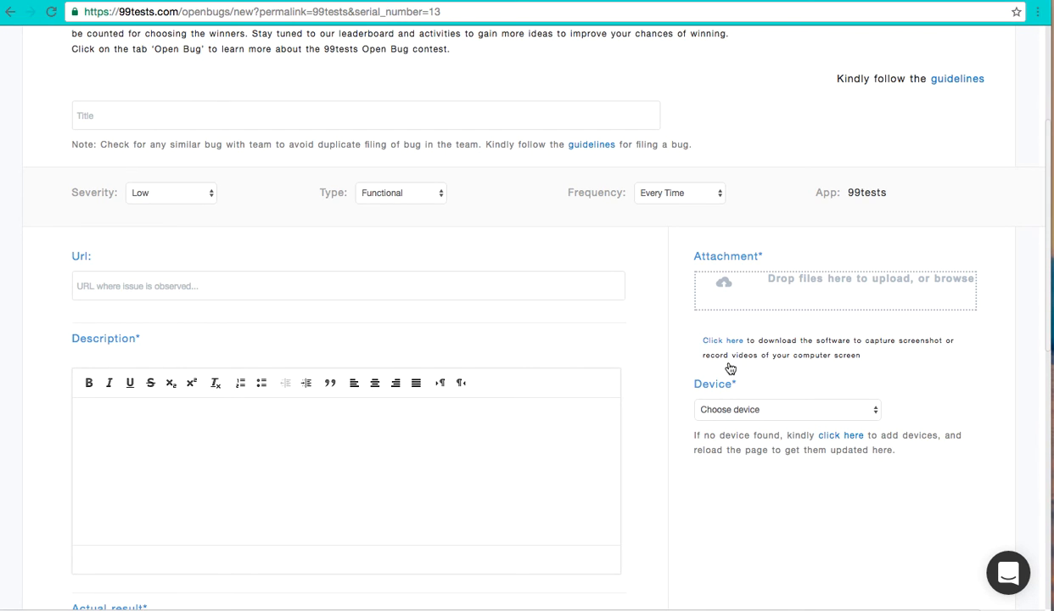
pyautogui.scroll(3)
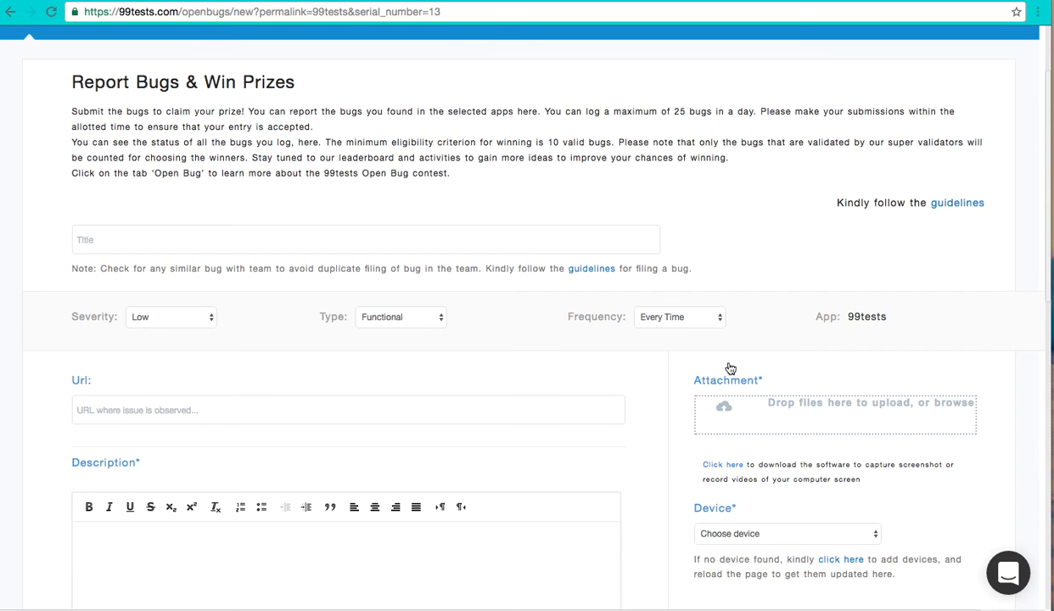